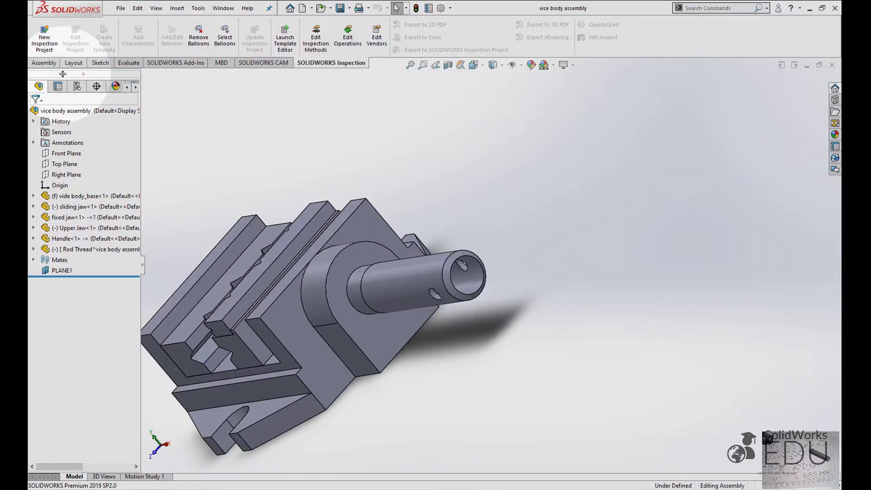
- Insert a new in-context part into the vice body assembly from the Assembly tools
{"action": "left_click", "coordinate": [44, 63]}
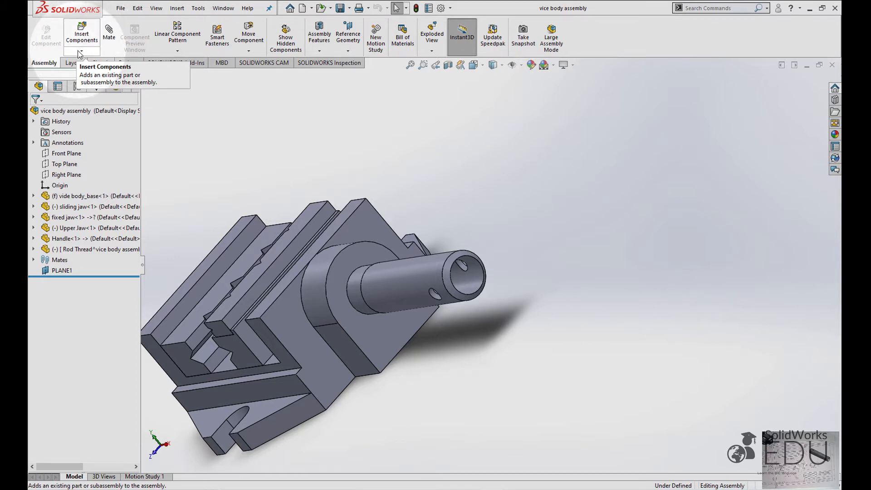
{"action": "left_click", "coordinate": [81, 50]}
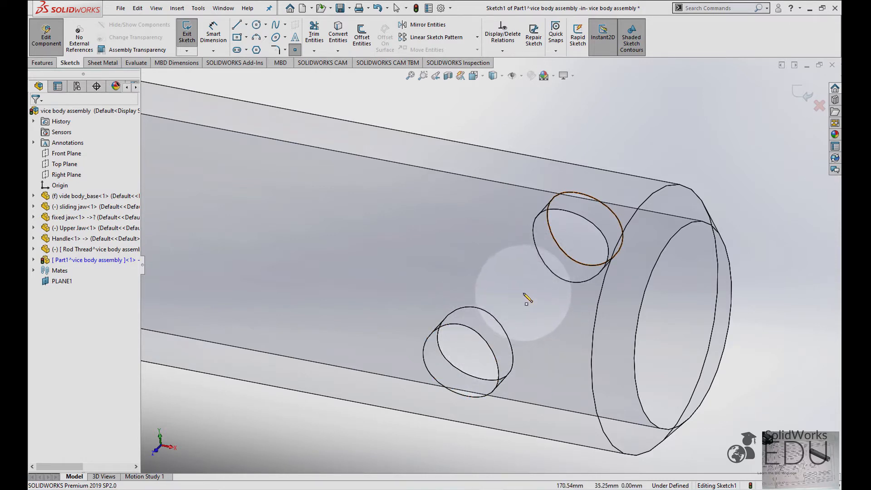
- Sketch a circle between the screw holes and dimension its diameter to 7.5 mm
{"action": "left_click", "coordinate": [523, 297]}
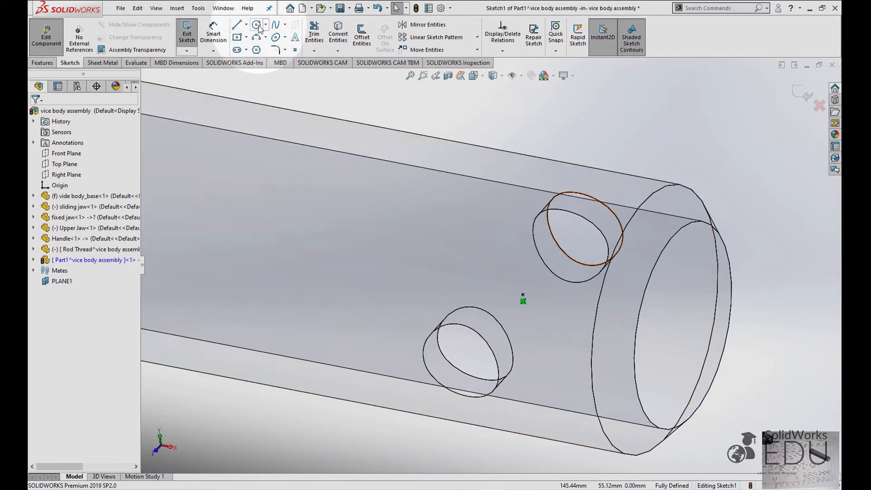
{"action": "left_click", "coordinate": [257, 24]}
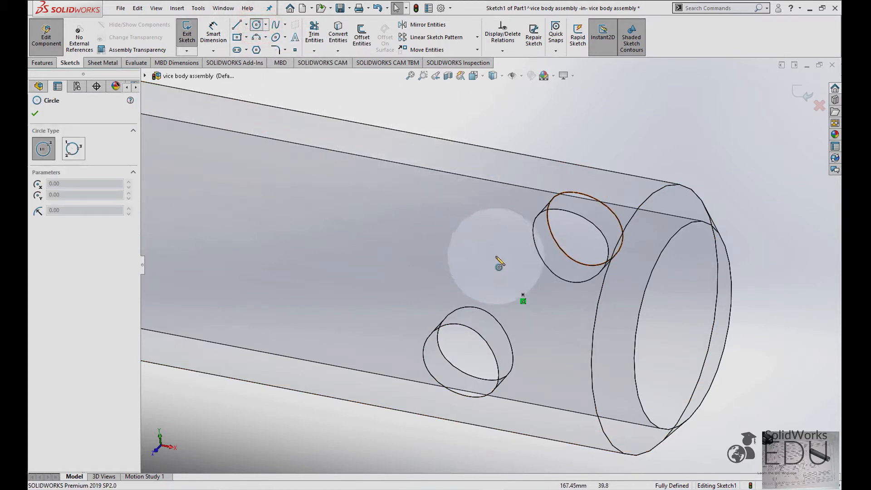
{"action": "left_click", "coordinate": [522, 297]}
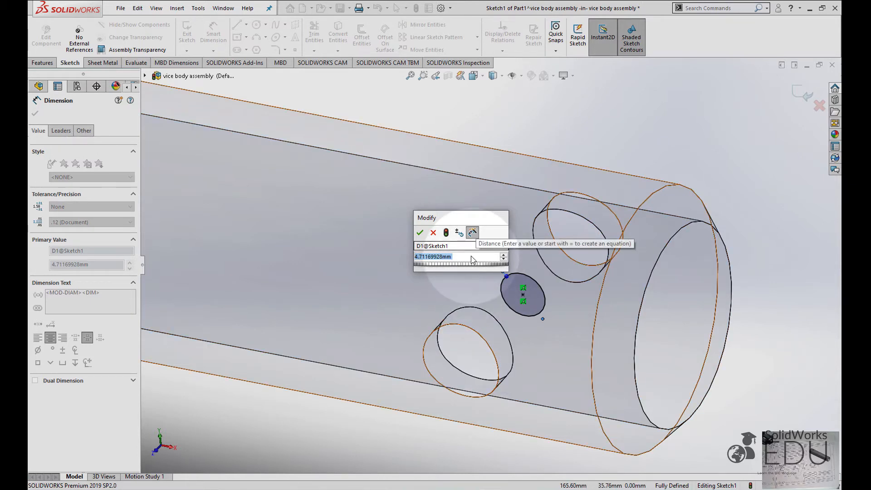
{"action": "type", "text": "7.5"}
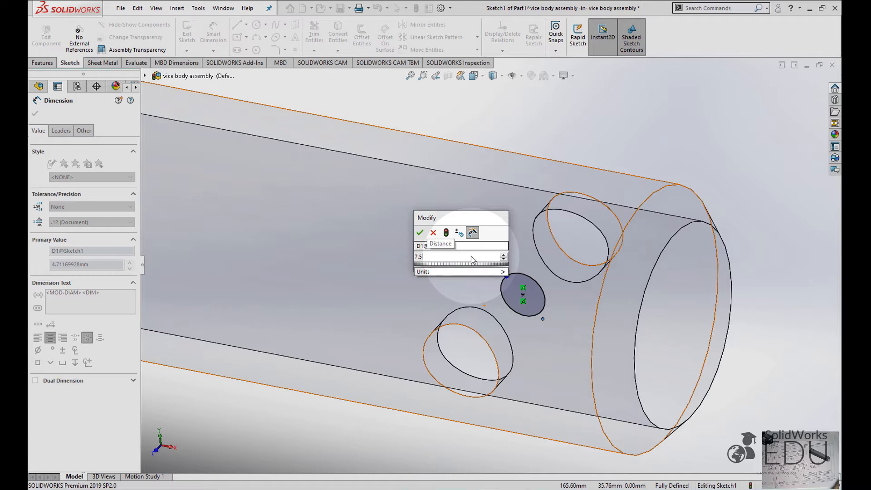
{"action": "left_click", "coordinate": [421, 232]}
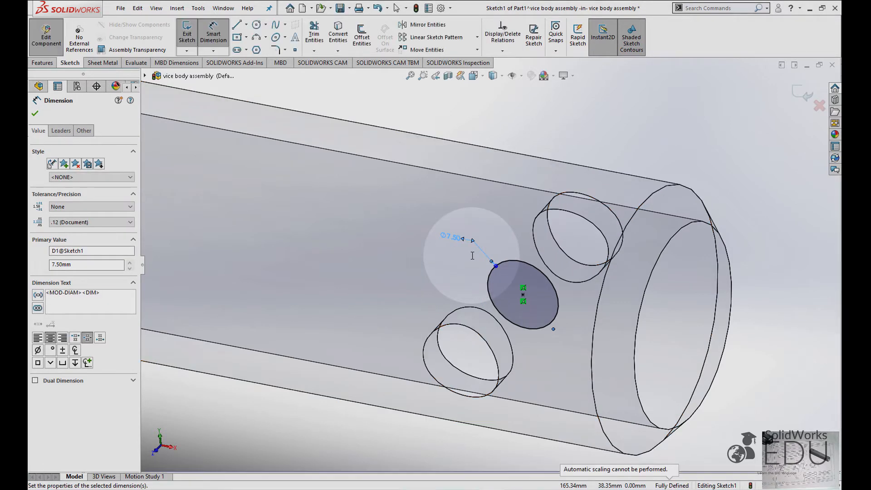
{"action": "left_click", "coordinate": [42, 62]}
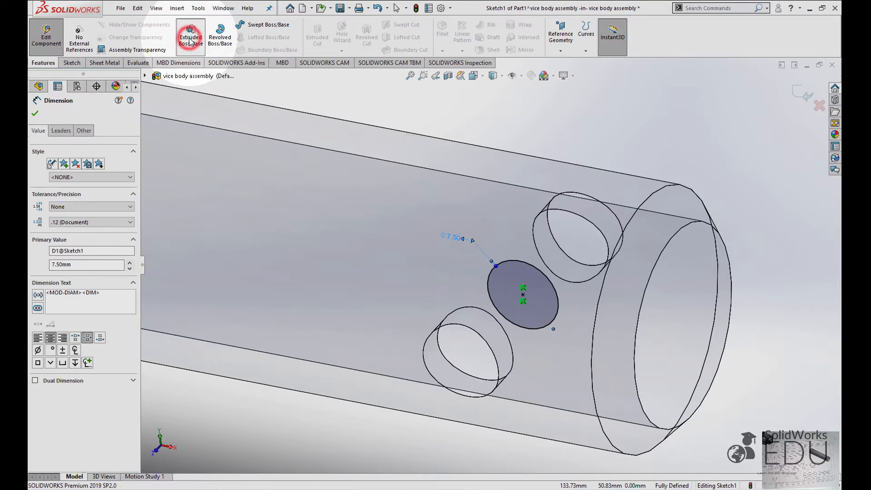
- Start a Boss-Extrude of the circle with the Mid Plane end condition
{"action": "left_click", "coordinate": [190, 34]}
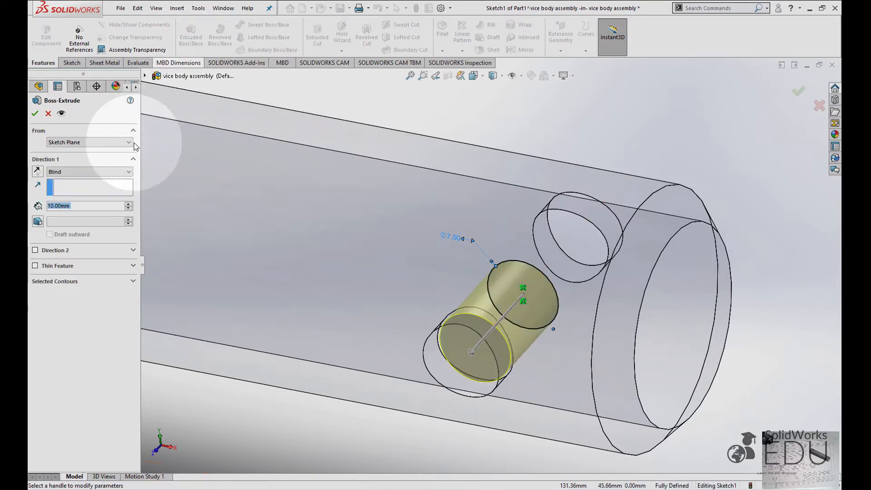
{"action": "left_click", "coordinate": [89, 171]}
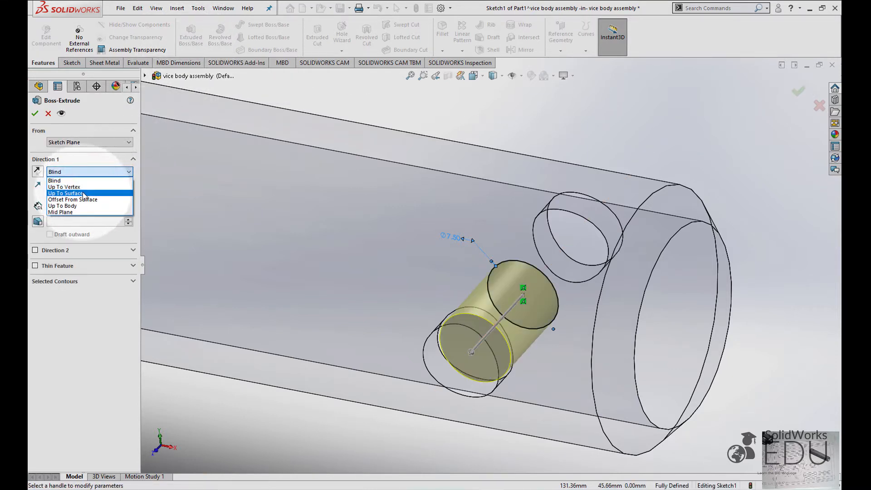
{"action": "mouse_move", "coordinate": [75, 205]}
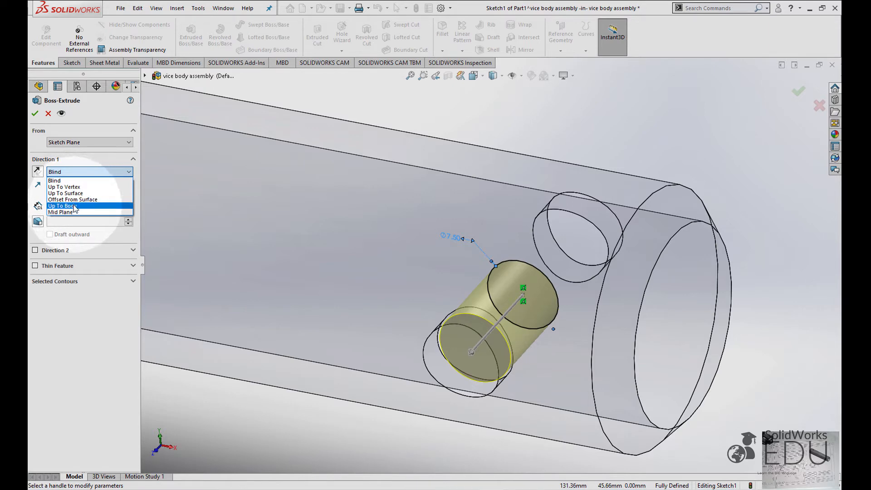
{"action": "left_click", "coordinate": [60, 212]}
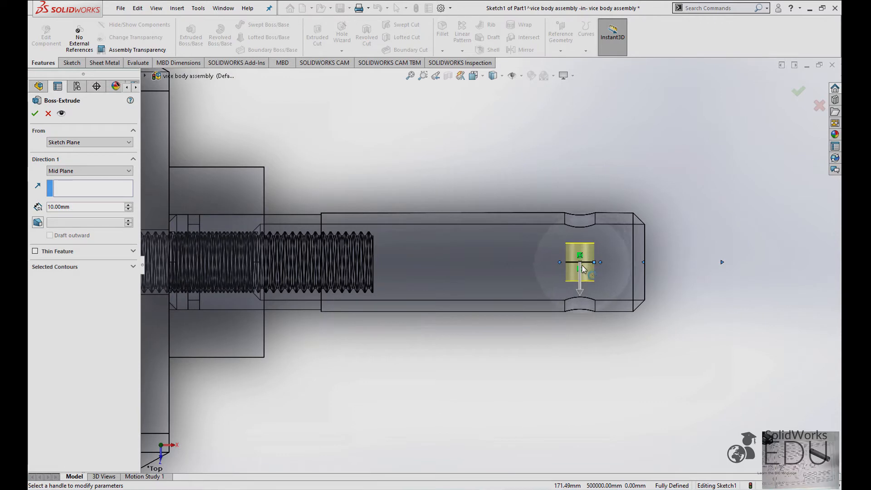
{"action": "mouse_move", "coordinate": [580, 262]}
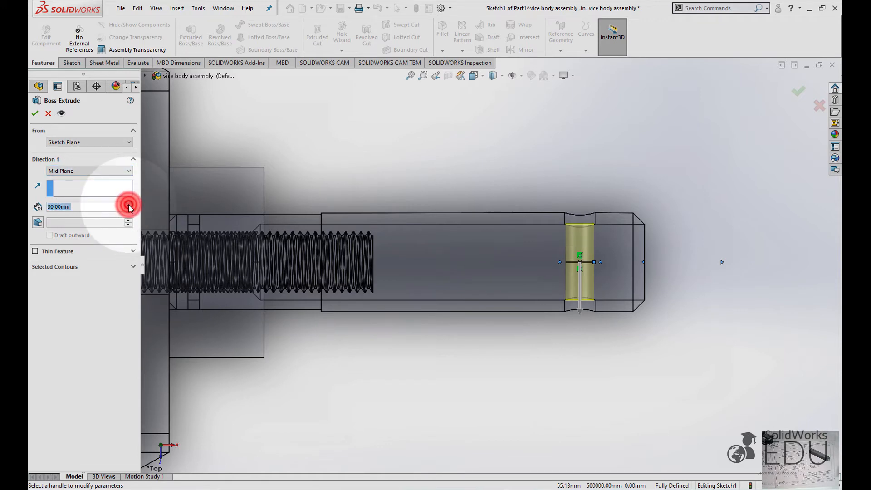
- Lengthen the rod to 130 mm depth and confirm the extrusion
{"action": "left_click", "coordinate": [128, 203]}
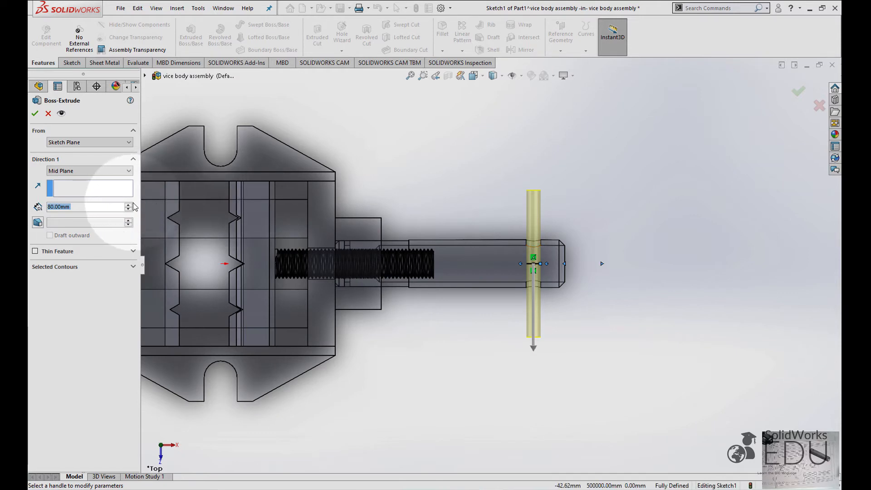
{"action": "left_click", "coordinate": [128, 204]}
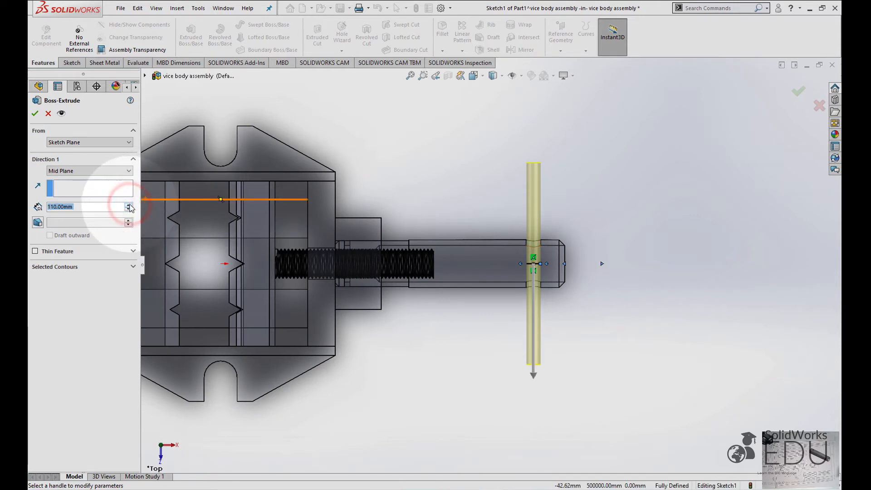
{"action": "left_click", "coordinate": [129, 204]}
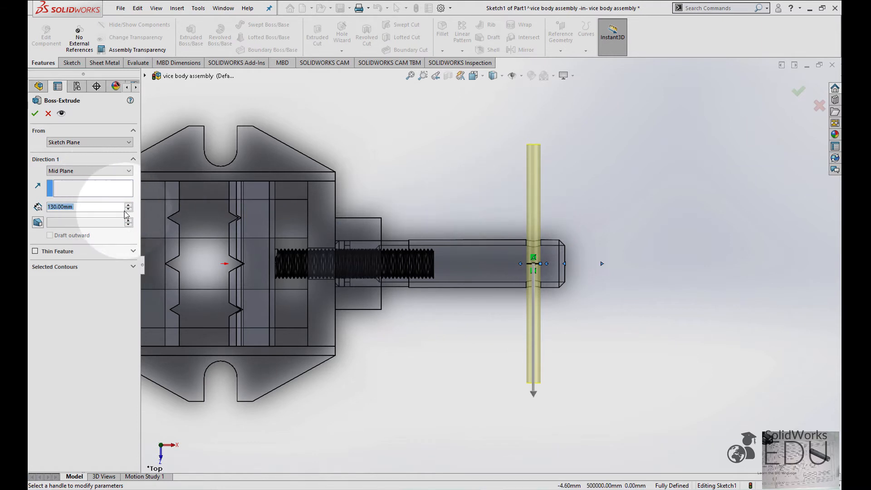
{"action": "left_click", "coordinate": [128, 209]}
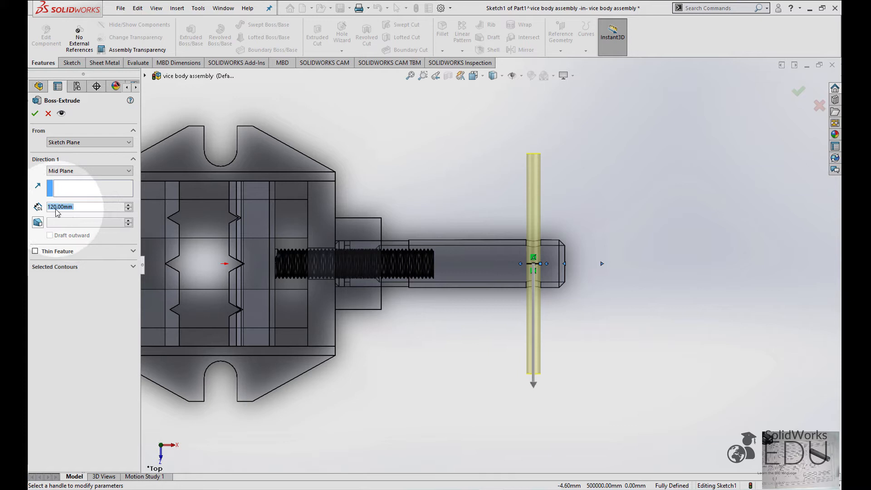
{"action": "left_click", "coordinate": [129, 203]}
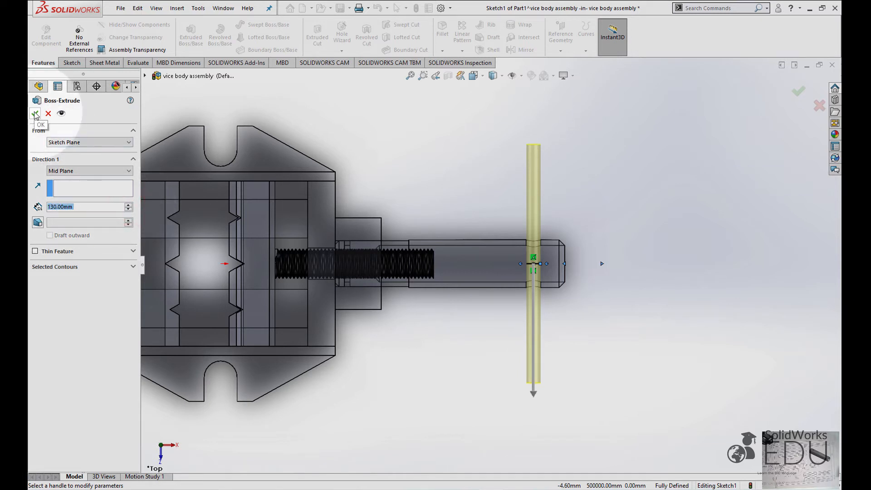
{"action": "left_click", "coordinate": [35, 114]}
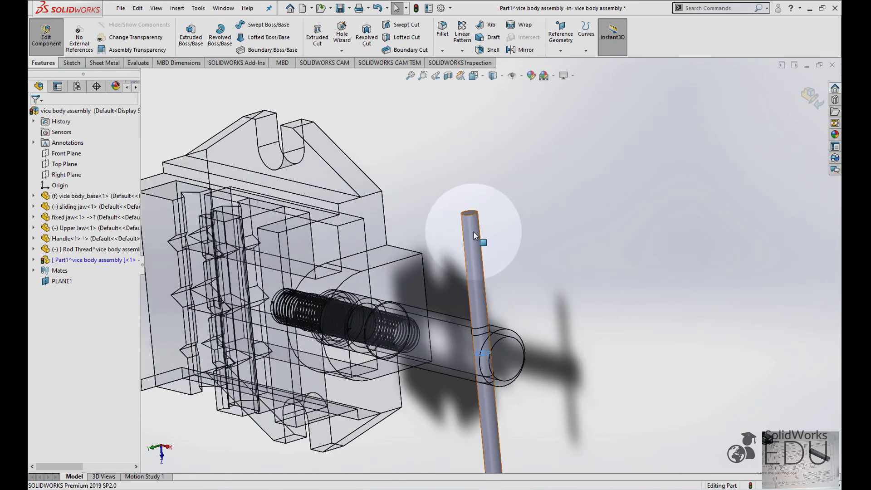
- Select the rod, expand the handle part's tree and start a new reference plane
{"action": "left_click", "coordinate": [471, 233]}
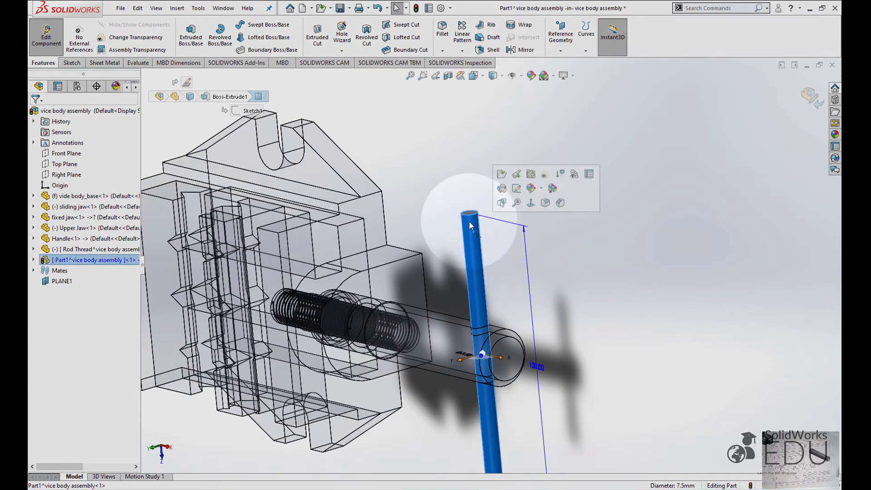
{"action": "left_click", "coordinate": [33, 260]}
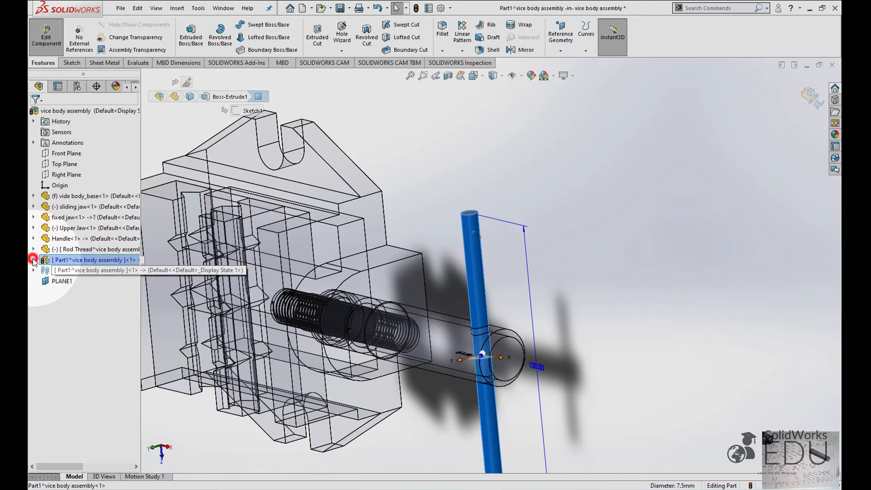
{"action": "left_click", "coordinate": [32, 259]}
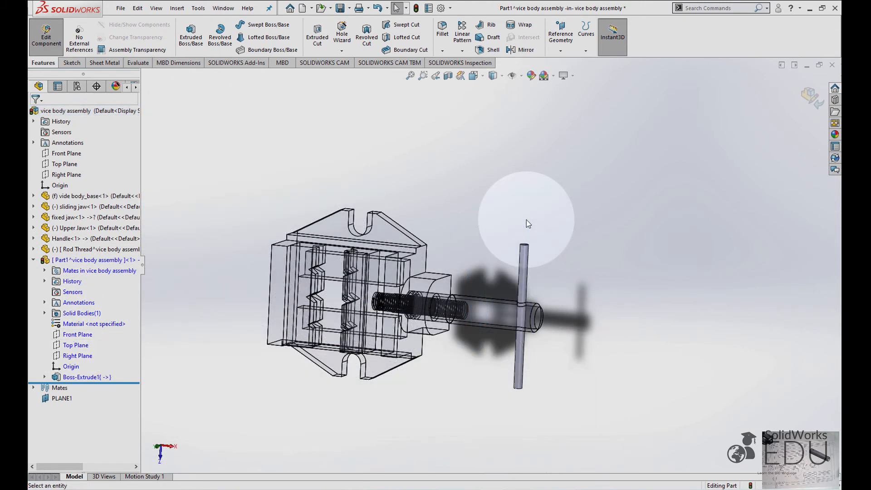
{"action": "left_click", "coordinate": [561, 37]}
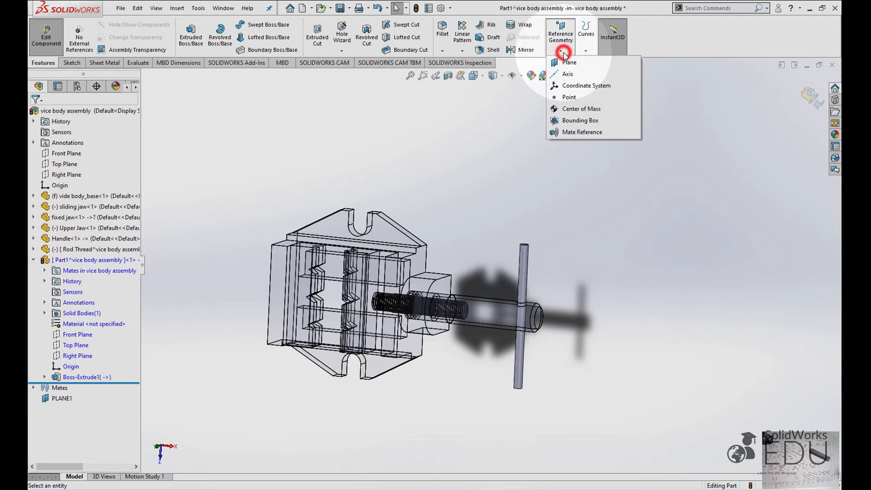
{"action": "left_click", "coordinate": [570, 63]}
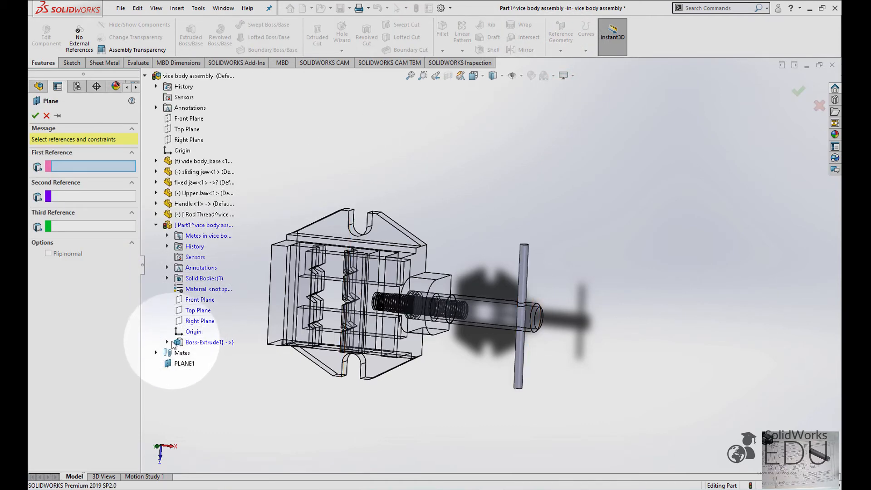
- Expand Boss-Extrude1 in the tree to reveal Sketch1 of the rod
{"action": "left_click", "coordinate": [168, 342]}
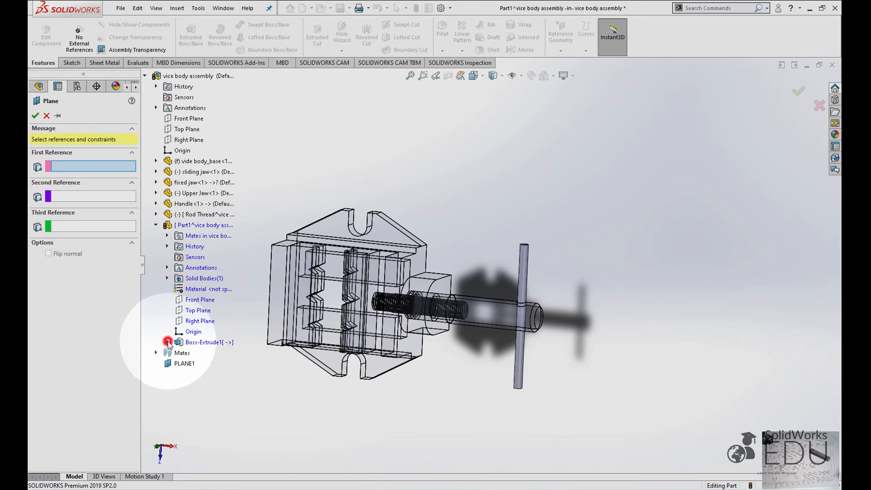
{"action": "left_click", "coordinate": [166, 342]}
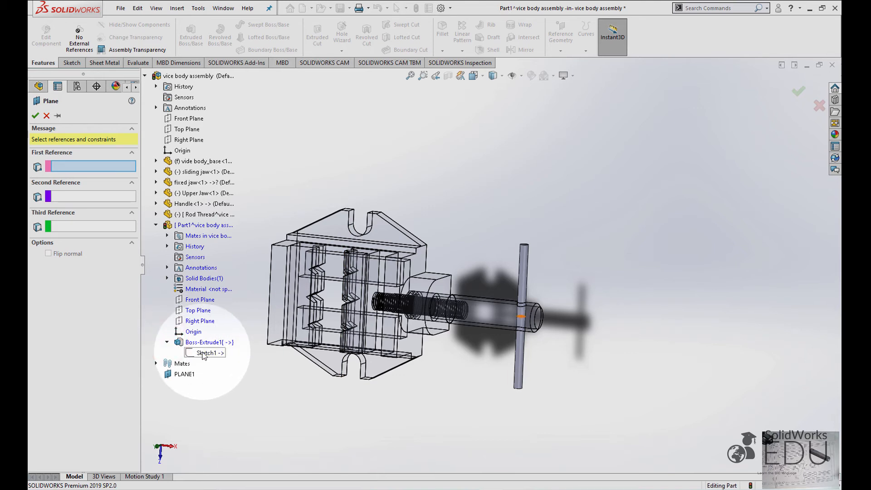
{"action": "right_click", "coordinate": [206, 353]}
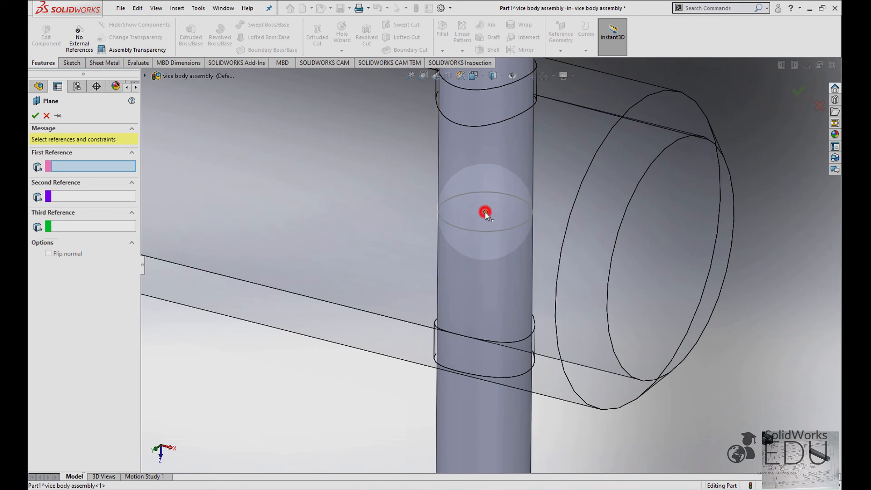
- Create Plane1 through the rod's sketch point parallel to Part1's Right Plane
{"action": "left_click", "coordinate": [485, 213]}
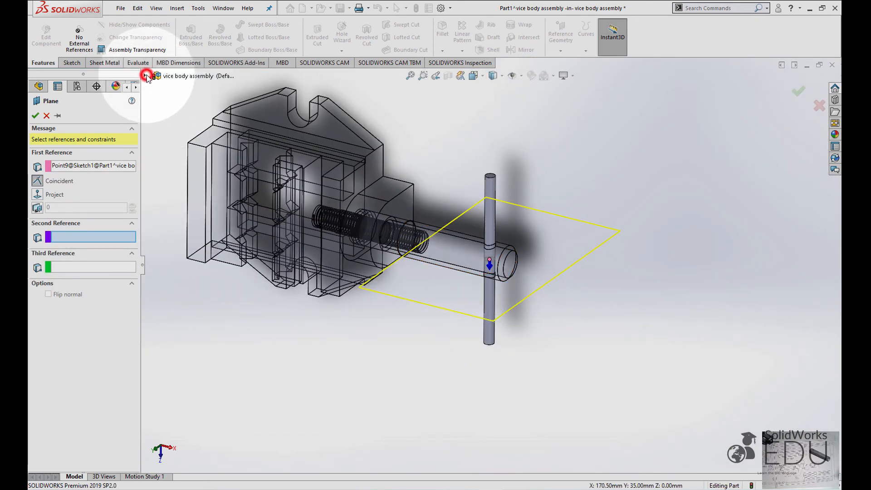
{"action": "left_click", "coordinate": [147, 76]}
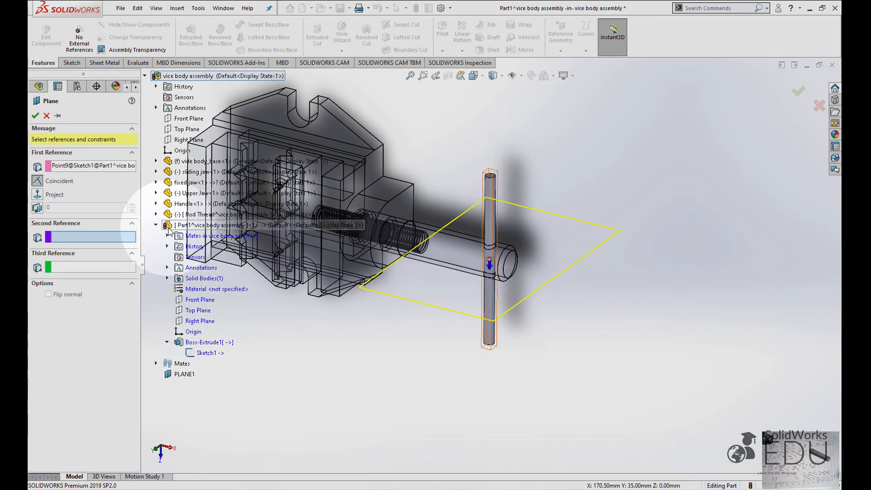
{"action": "left_click", "coordinate": [209, 342]}
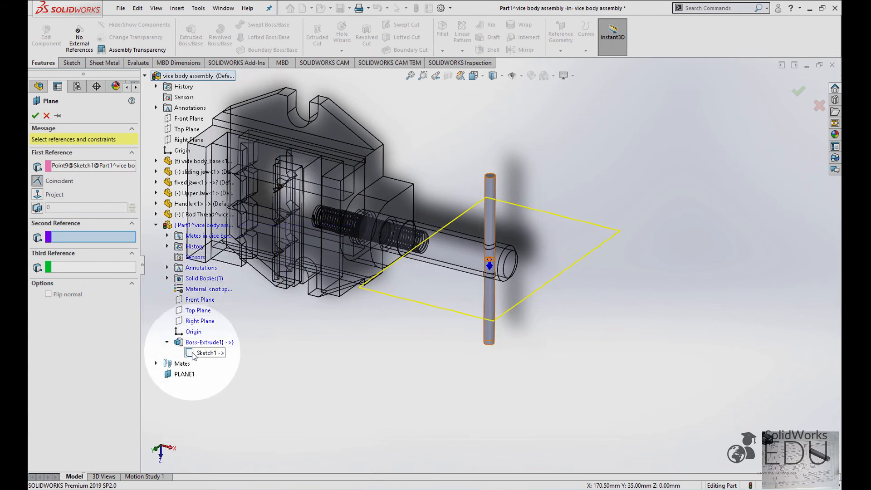
{"action": "left_click", "coordinate": [198, 310]}
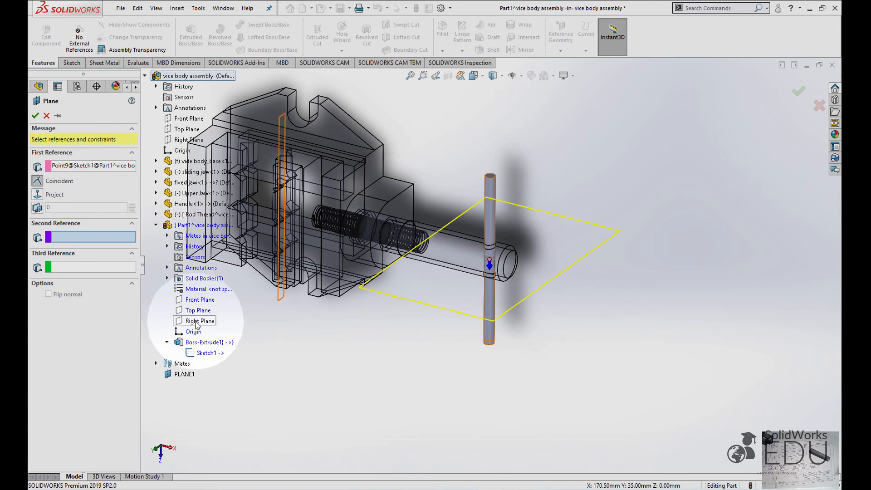
{"action": "left_click", "coordinate": [199, 321]}
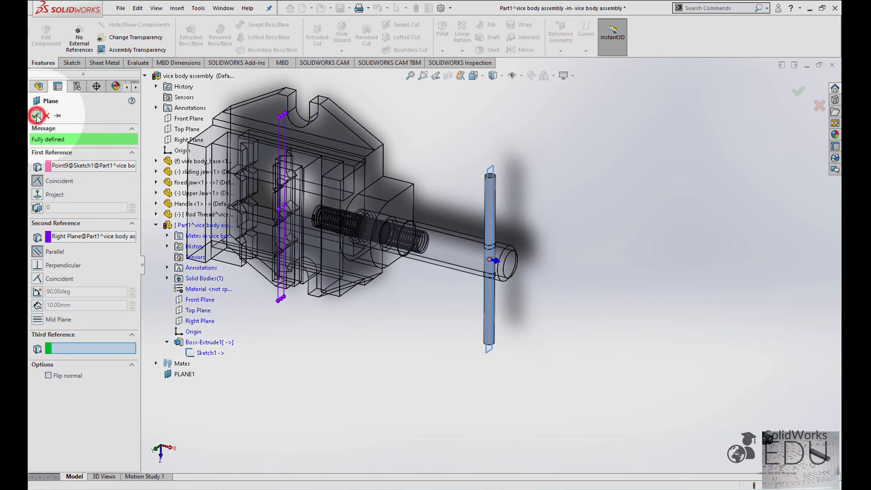
{"action": "left_click", "coordinate": [37, 116]}
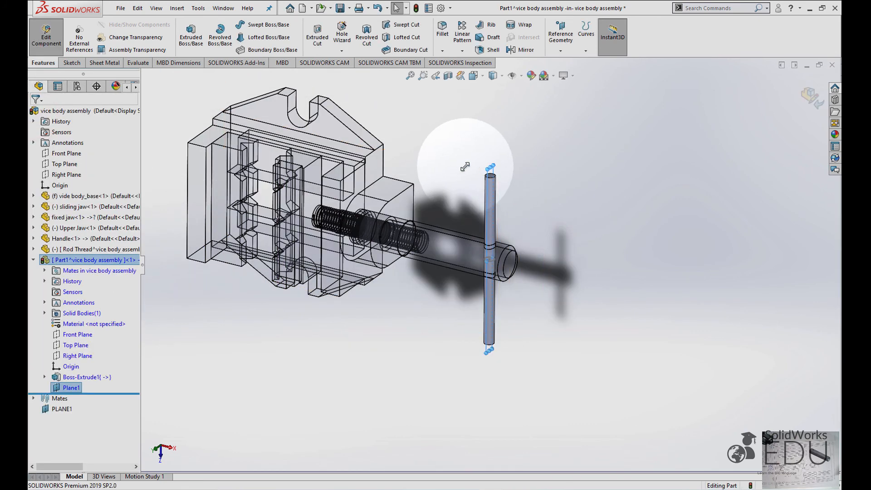